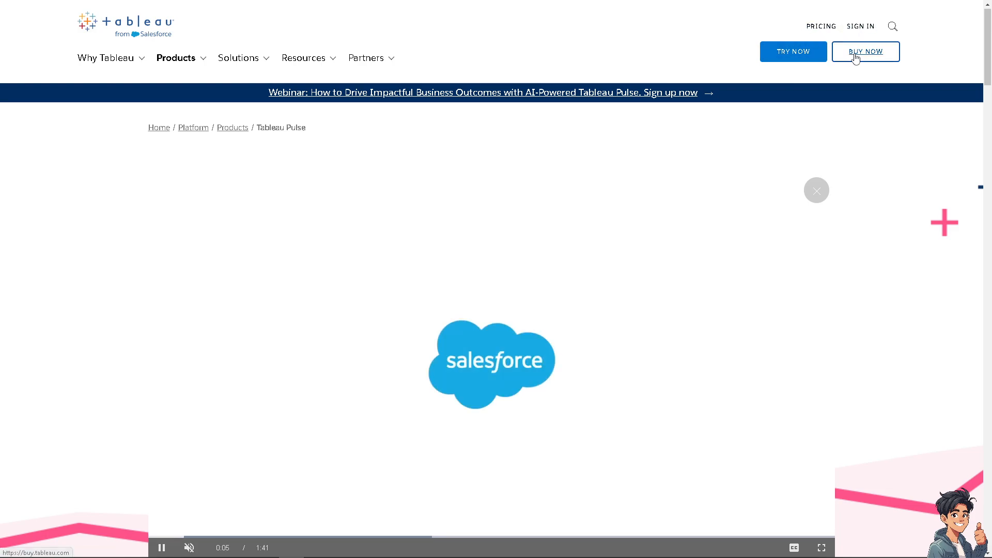
Style the Sheet 30 title as 20-point, bold, orange and underlined.
left_click(239, 57)
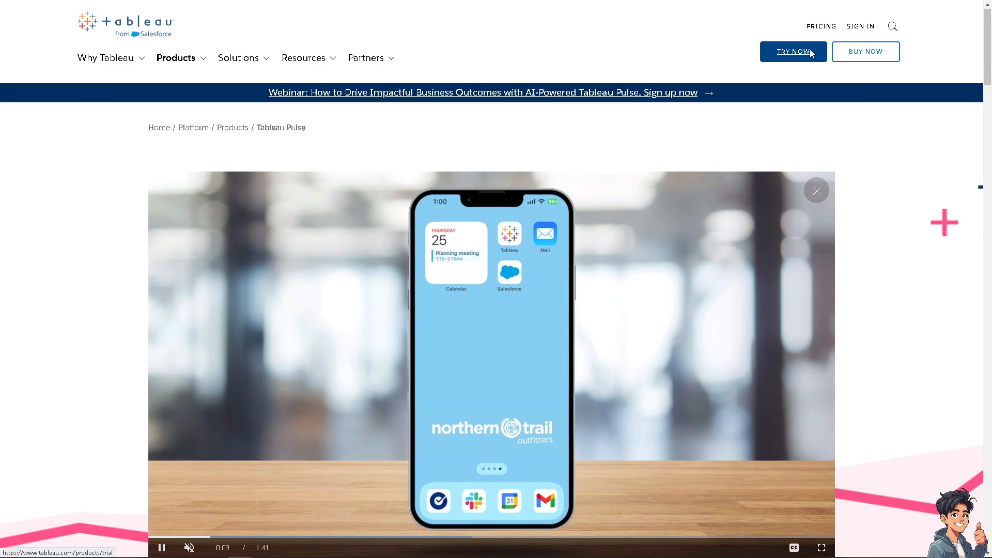
left_click(792, 51)
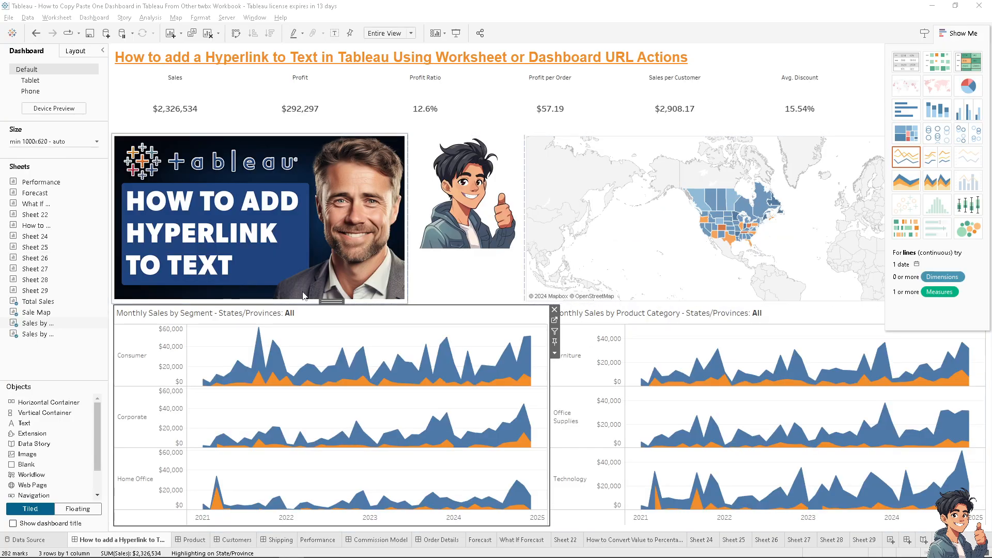
mouse_move(307, 287)
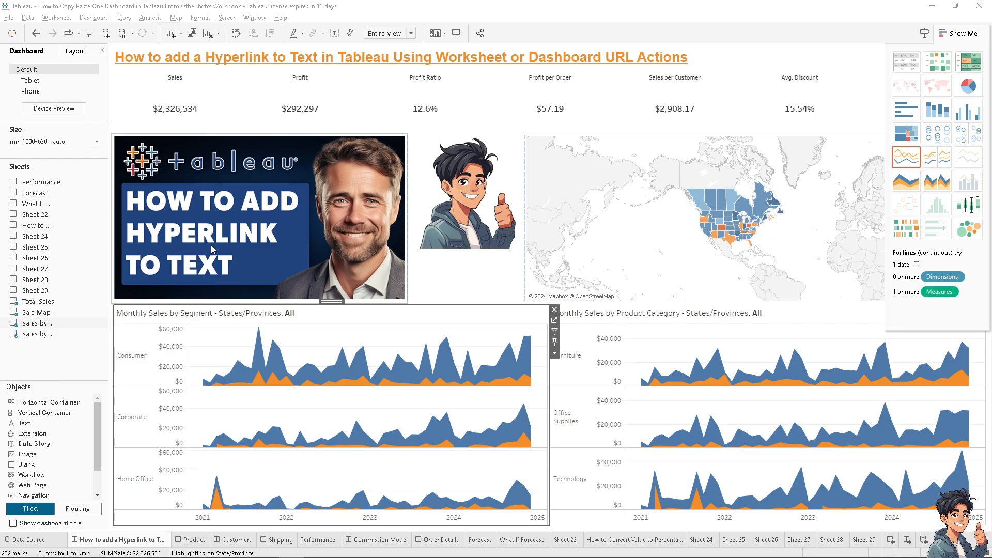
mouse_move(570, 486)
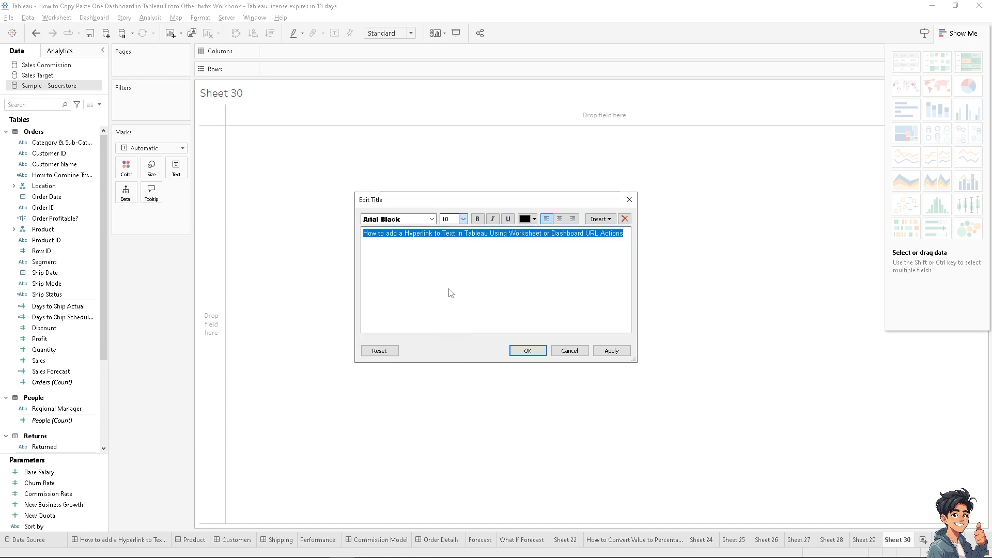
left_click(535, 219)
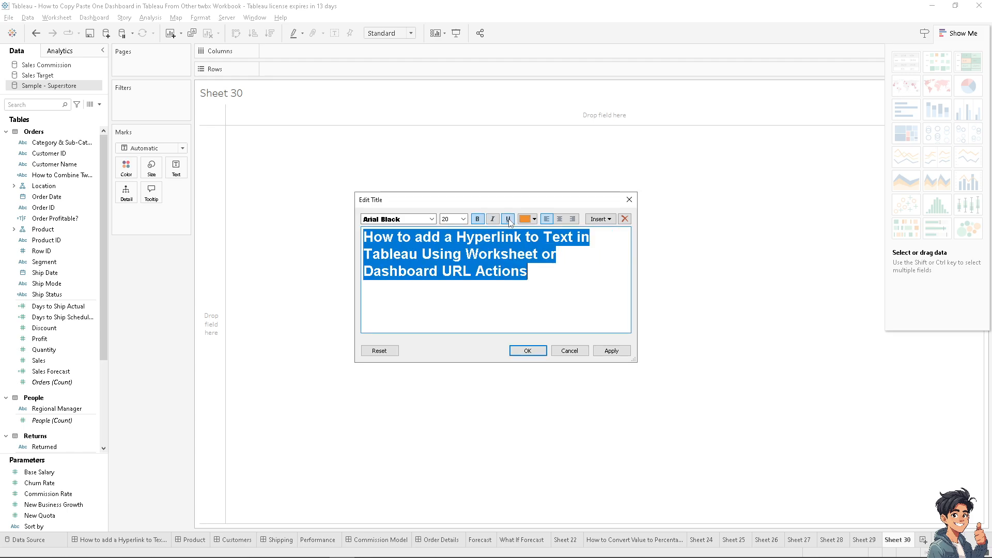
left_click(527, 351)
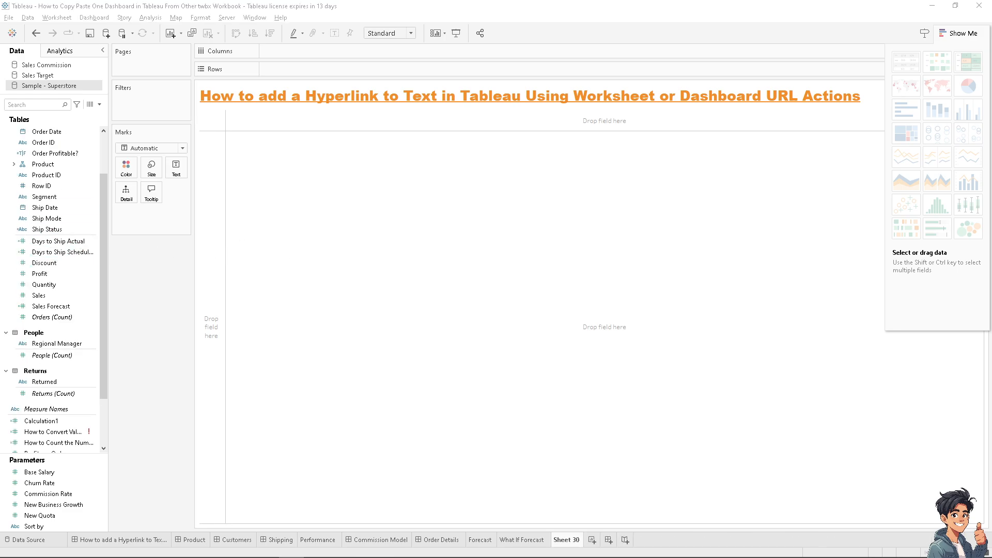
Add Discount and Profit Ratio to Columns to draw horizontal bar panels.
left_click(45, 262)
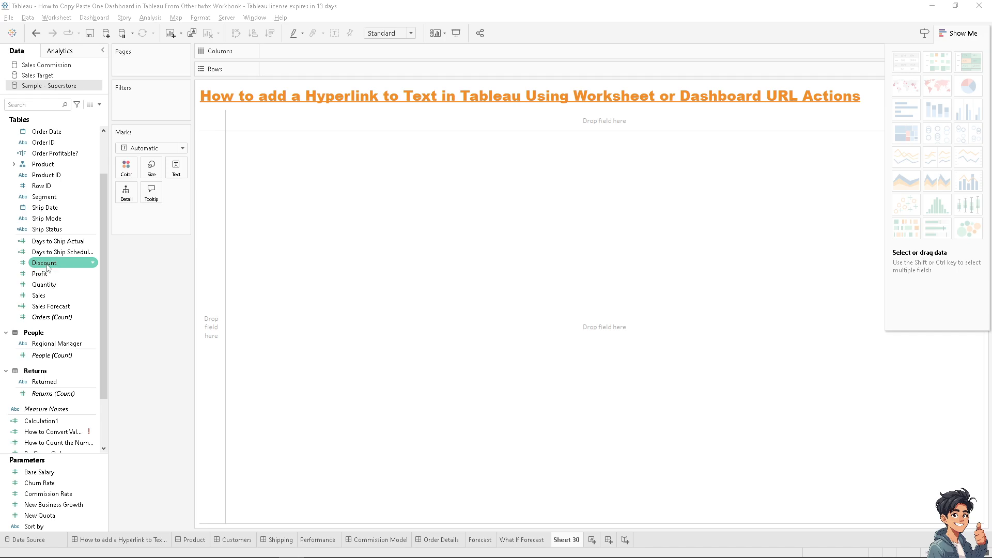
left_click_drag(44, 262, 307, 53)
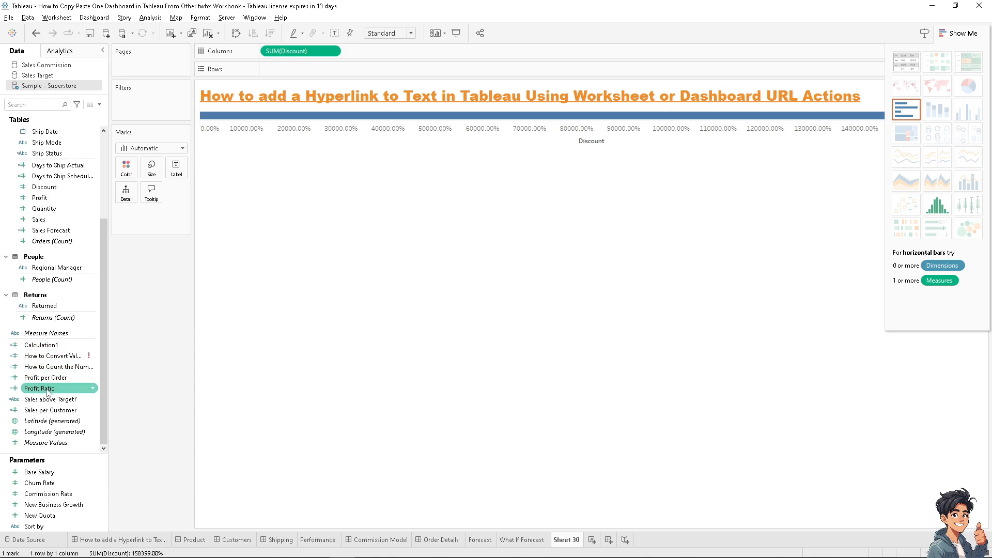
left_click_drag(39, 388, 382, 51)
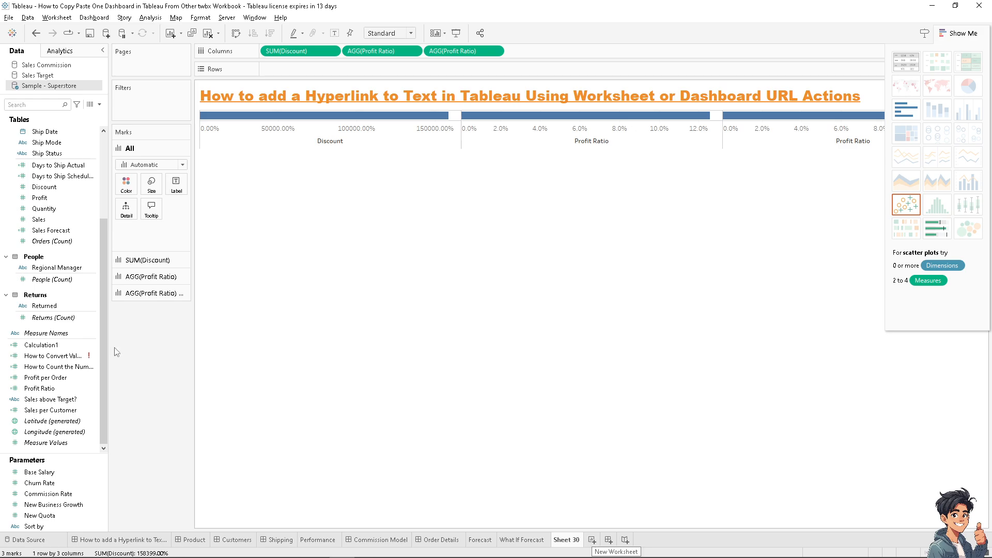
mouse_move(592, 539)
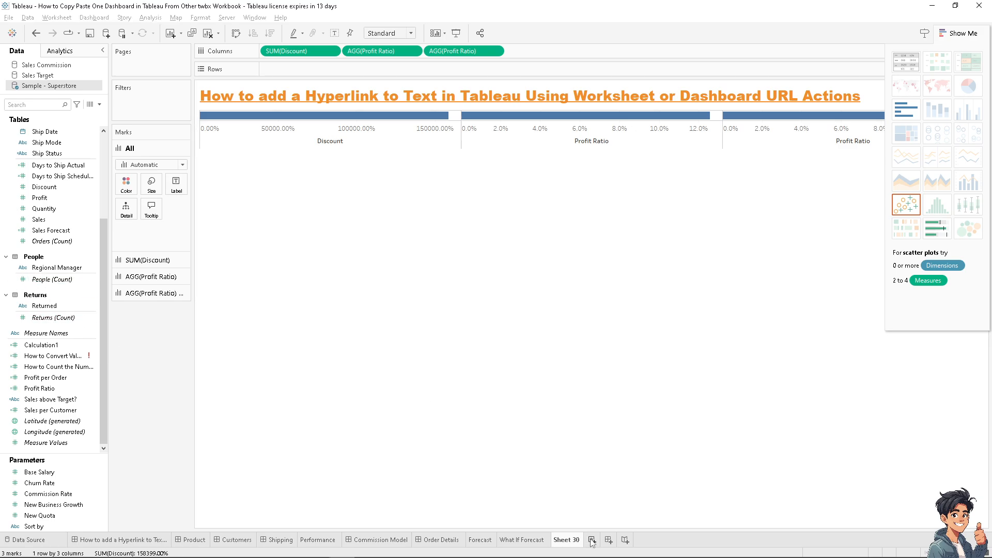
Create a dashboard, rename it to the tutorial heading, and dismiss the duplicate-name warning.
left_click(592, 540)
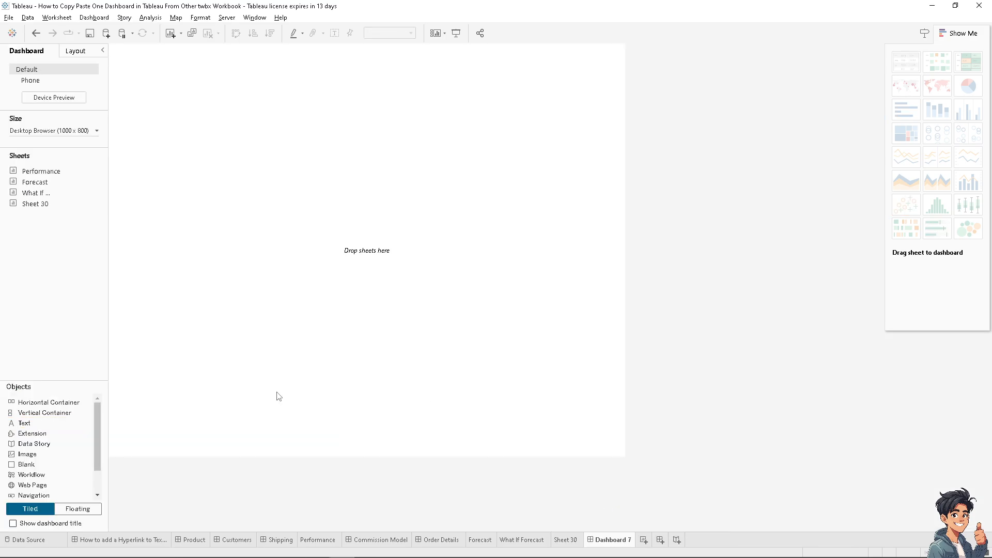
mouse_move(623, 543)
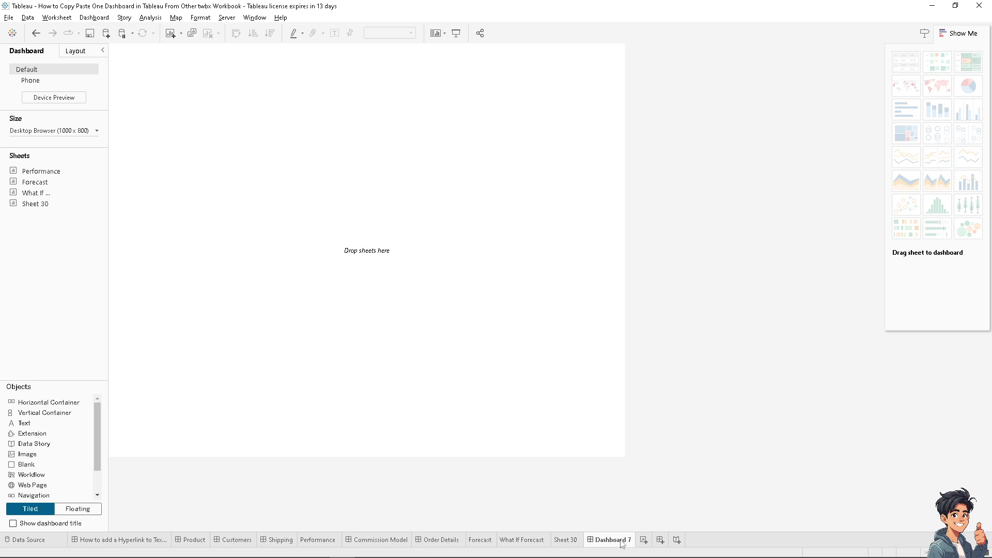
double_click(613, 540)
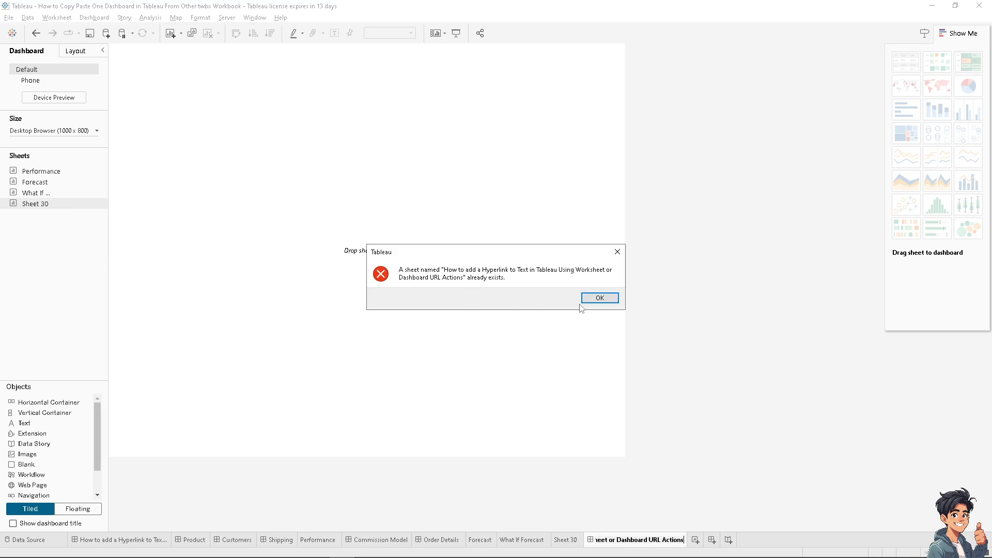
left_click(598, 298)
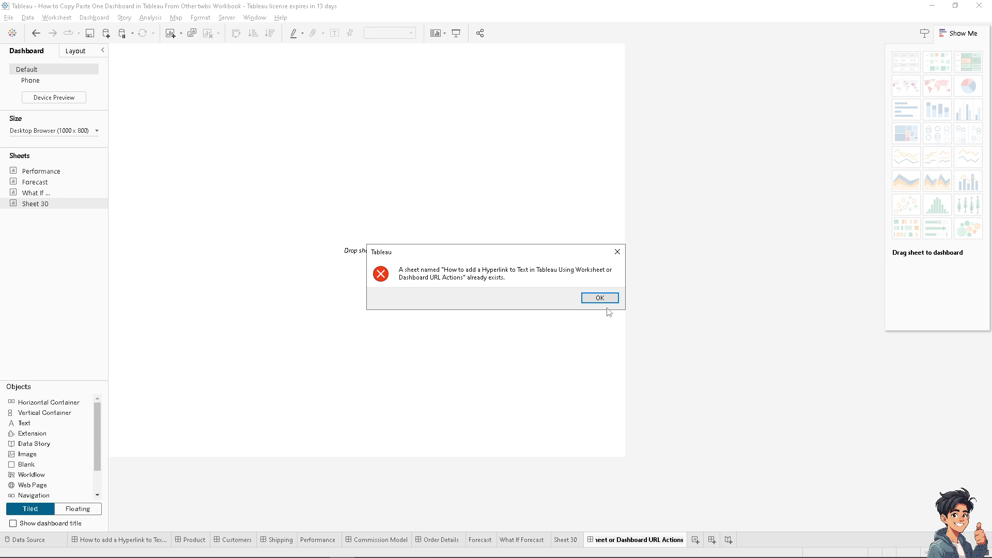
left_click(599, 298)
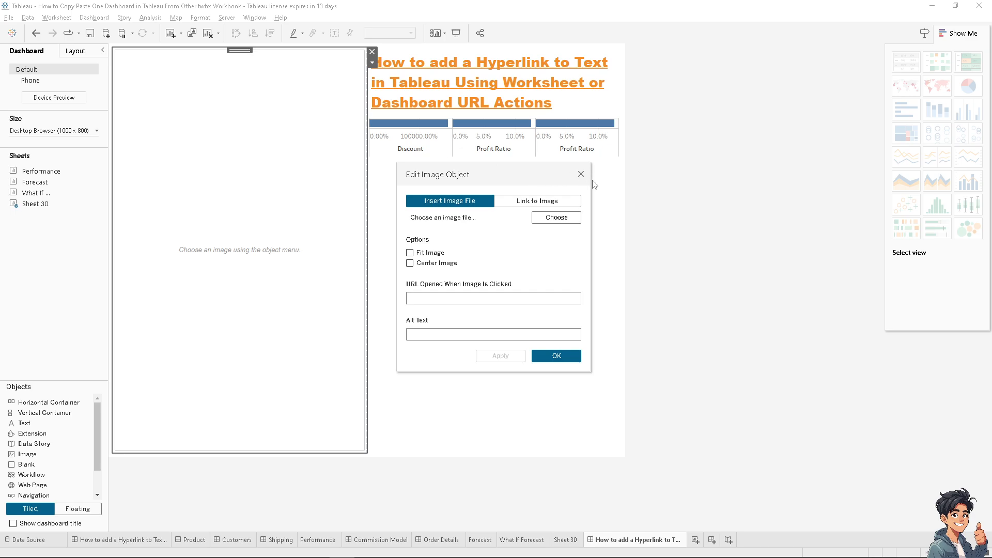
mouse_move(330, 433)
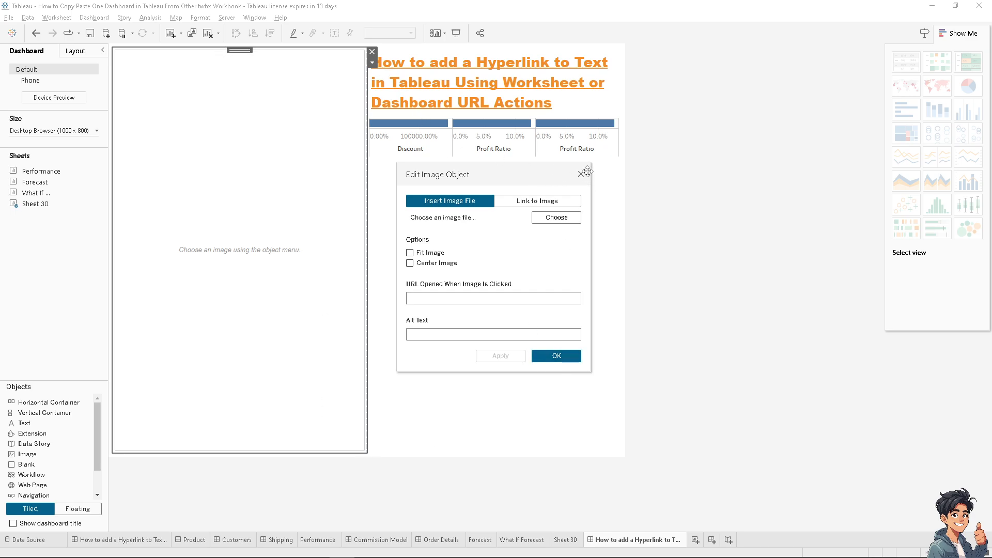
Close and reopen the image object settings to choose an image file.
left_click(555, 356)
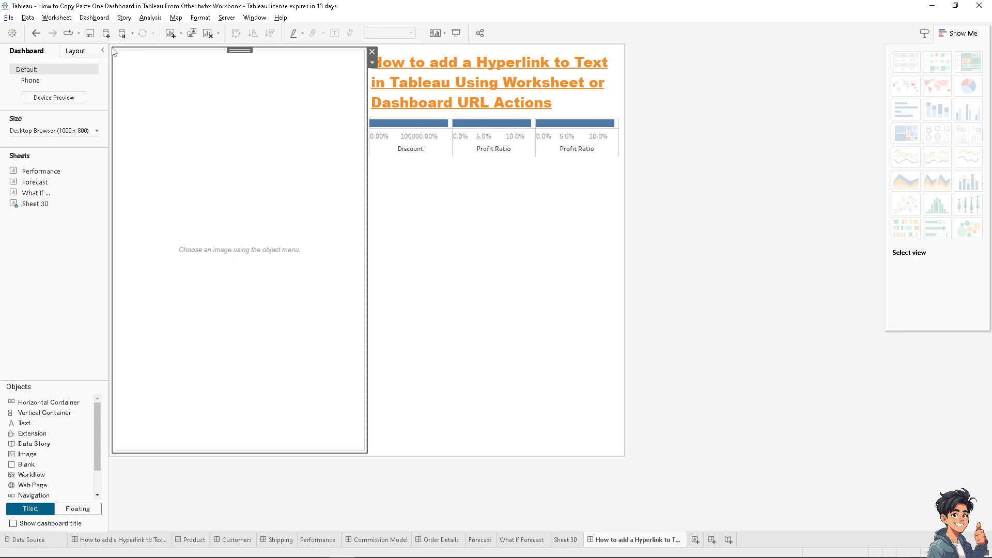
mouse_move(366, 463)
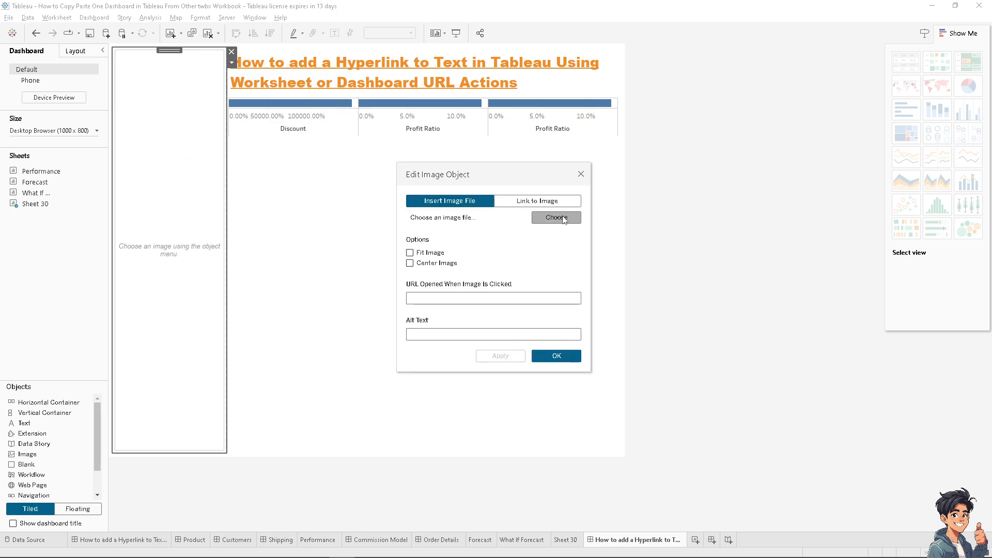
left_click(555, 217)
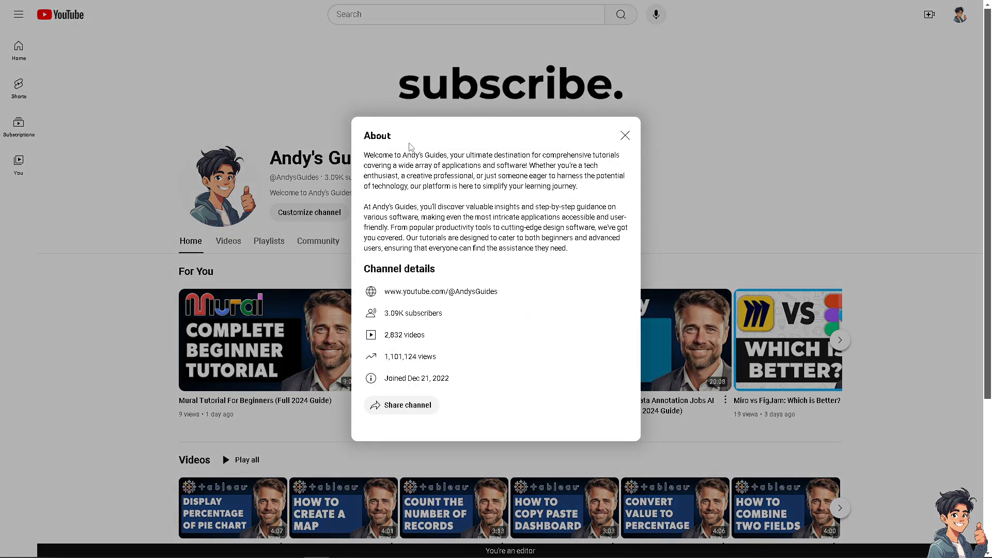
mouse_move(514, 106)
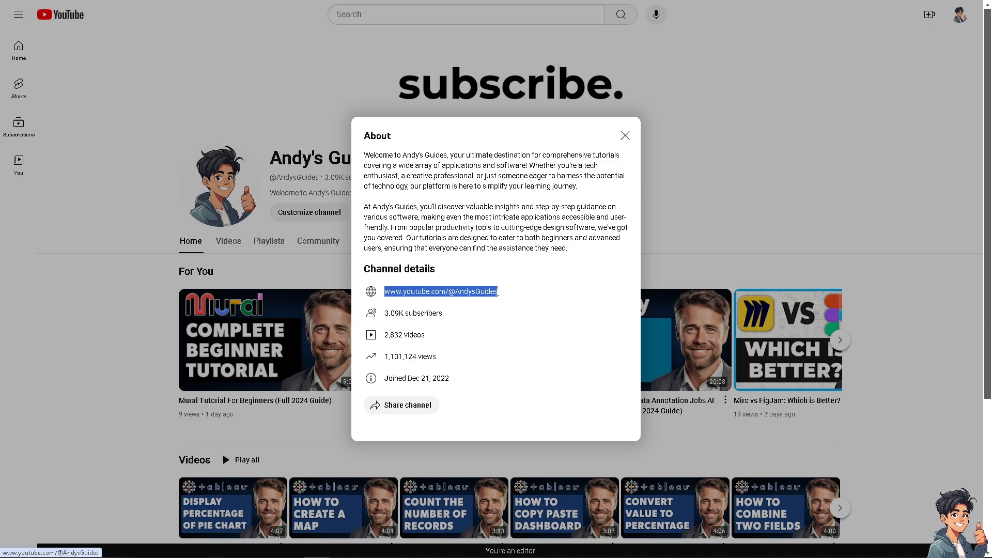
Select the channel web address in the YouTube About panel for copying.
left_click(625, 135)
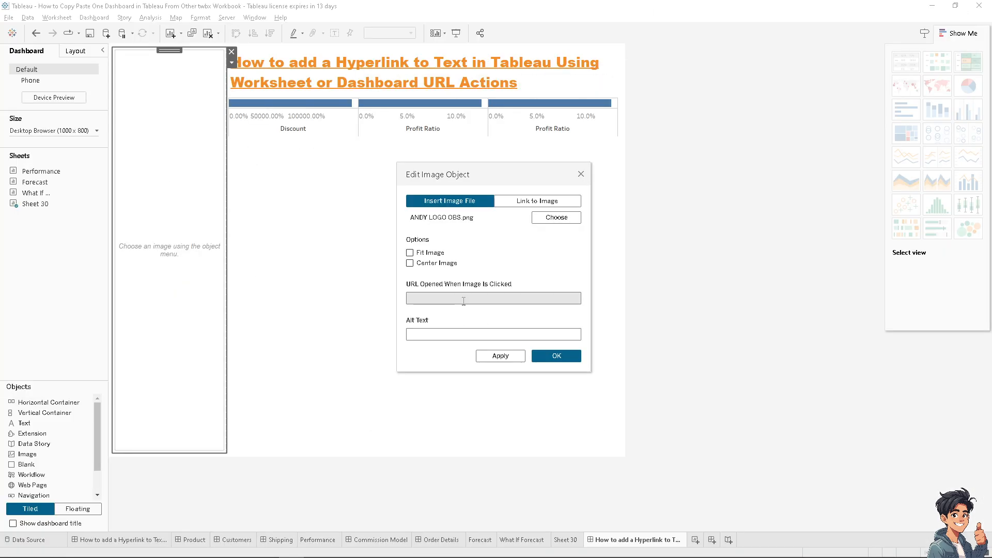
type("www.youtube.com/@AndysGuides")
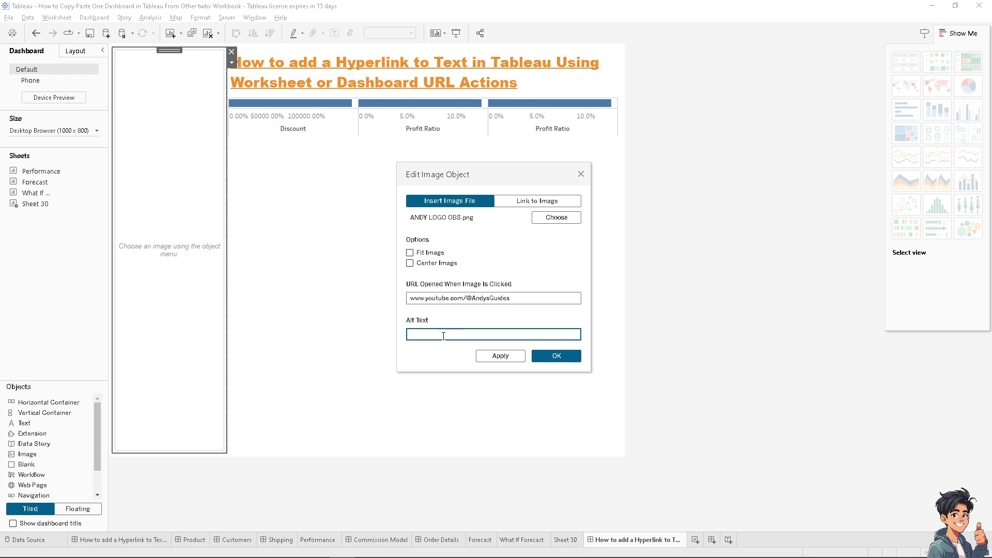
type("Andy's")
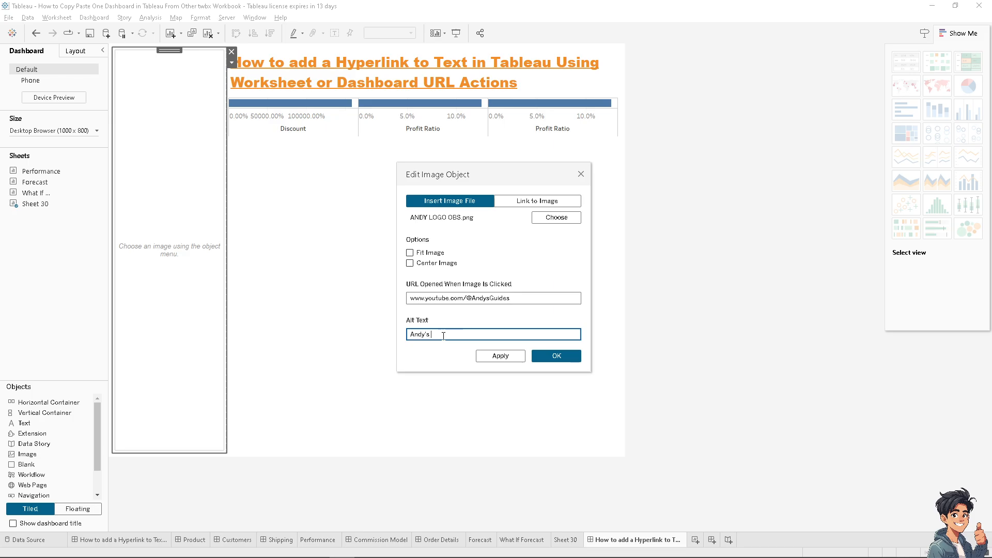
type("Guide Youtube Channel")
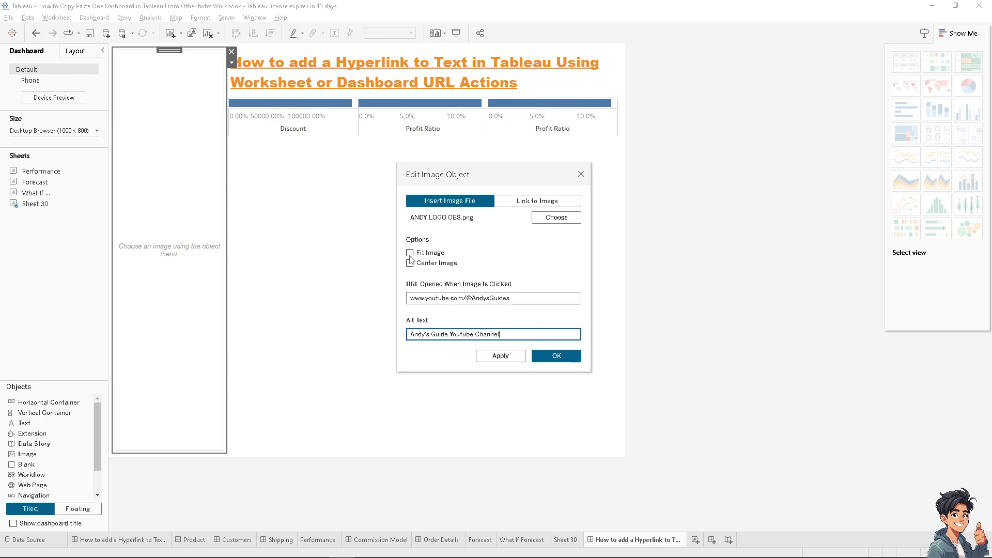
left_click(409, 252)
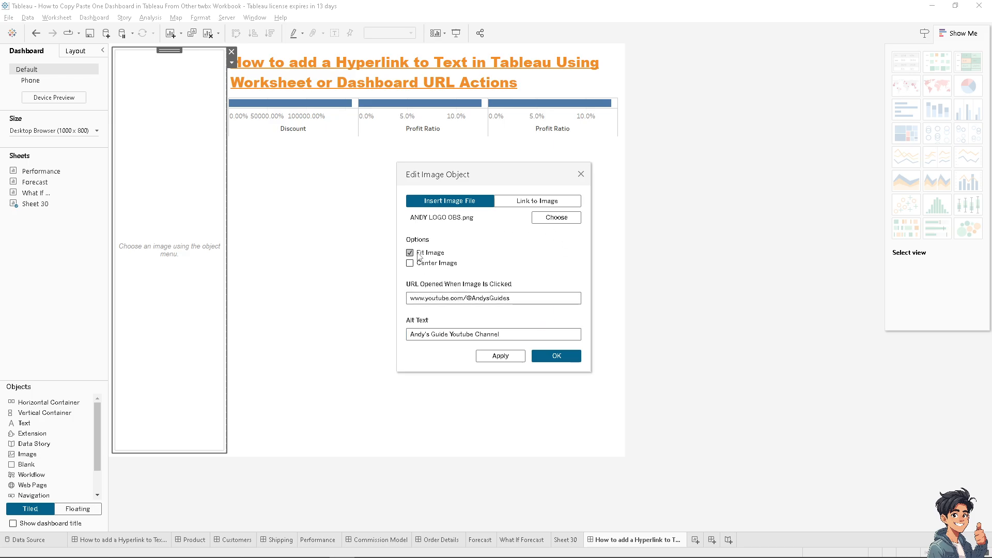
left_click(409, 262)
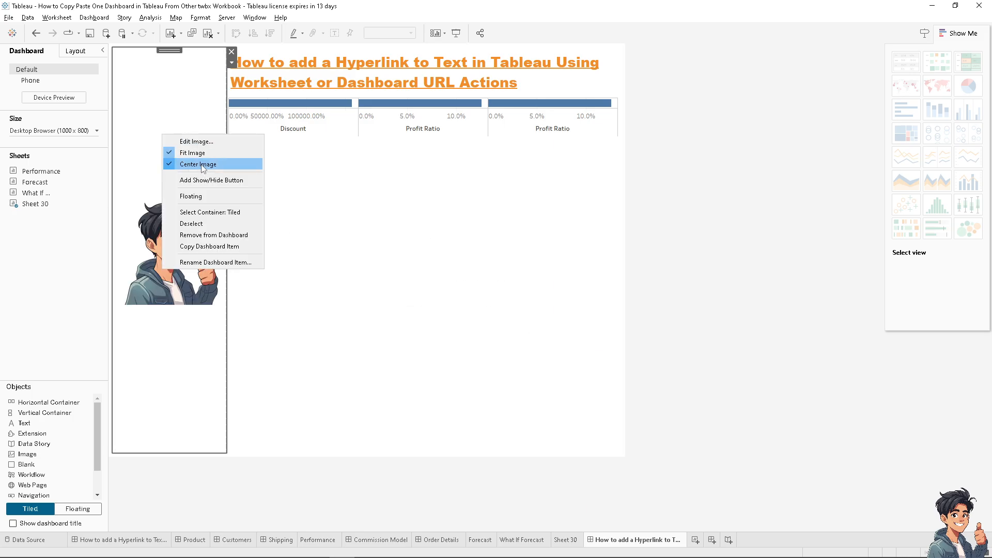
Switch the logo image object from tiled to Floating.
left_click(192, 153)
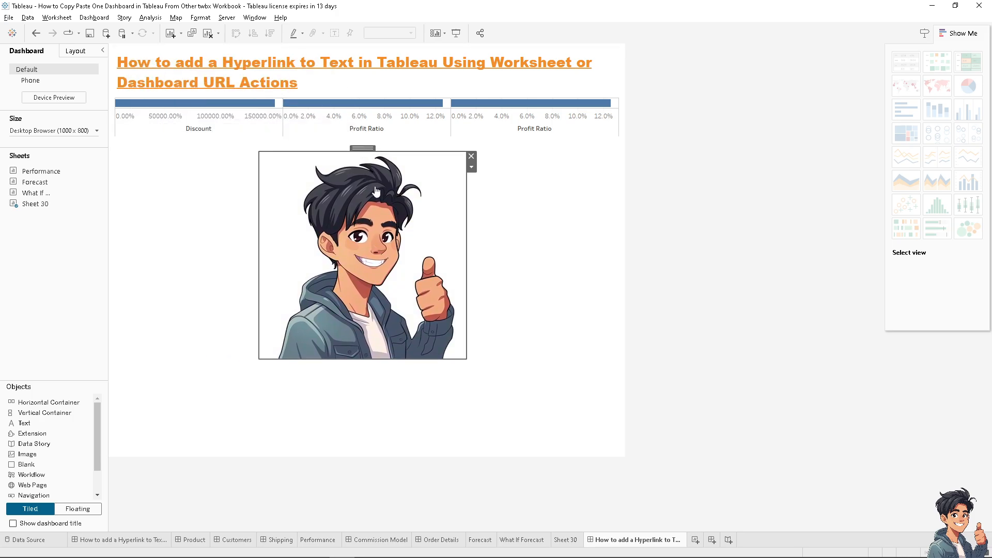
mouse_move(139, 143)
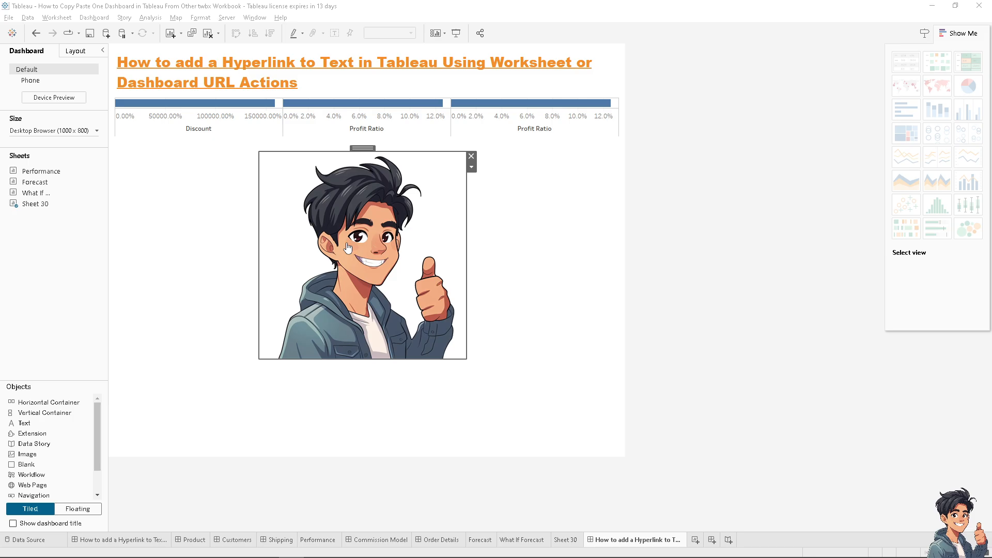
mouse_move(306, 284)
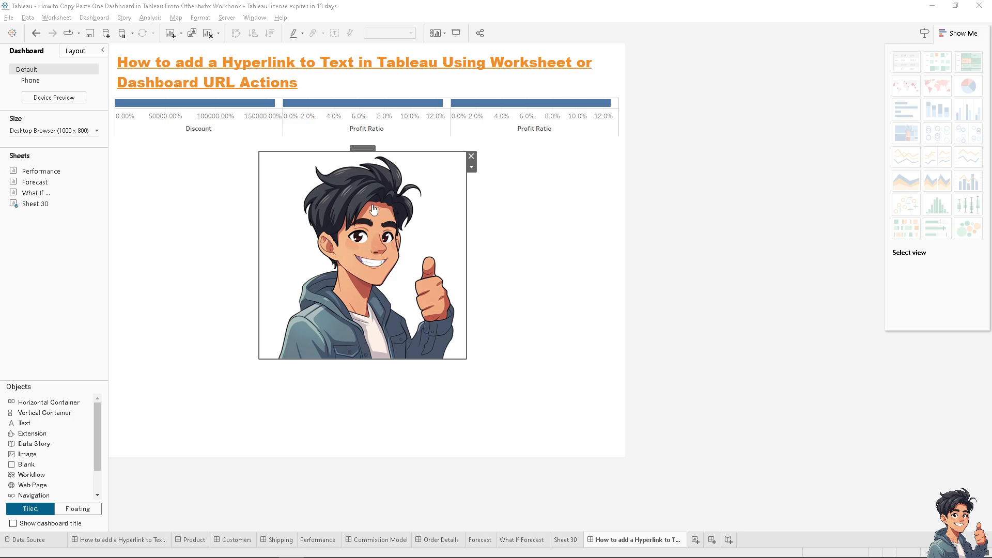
mouse_move(370, 215)
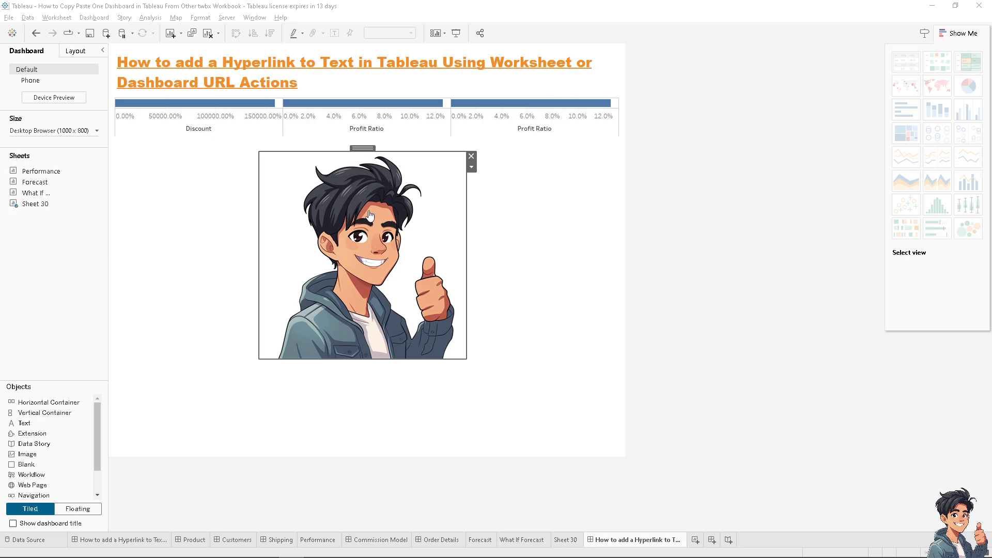